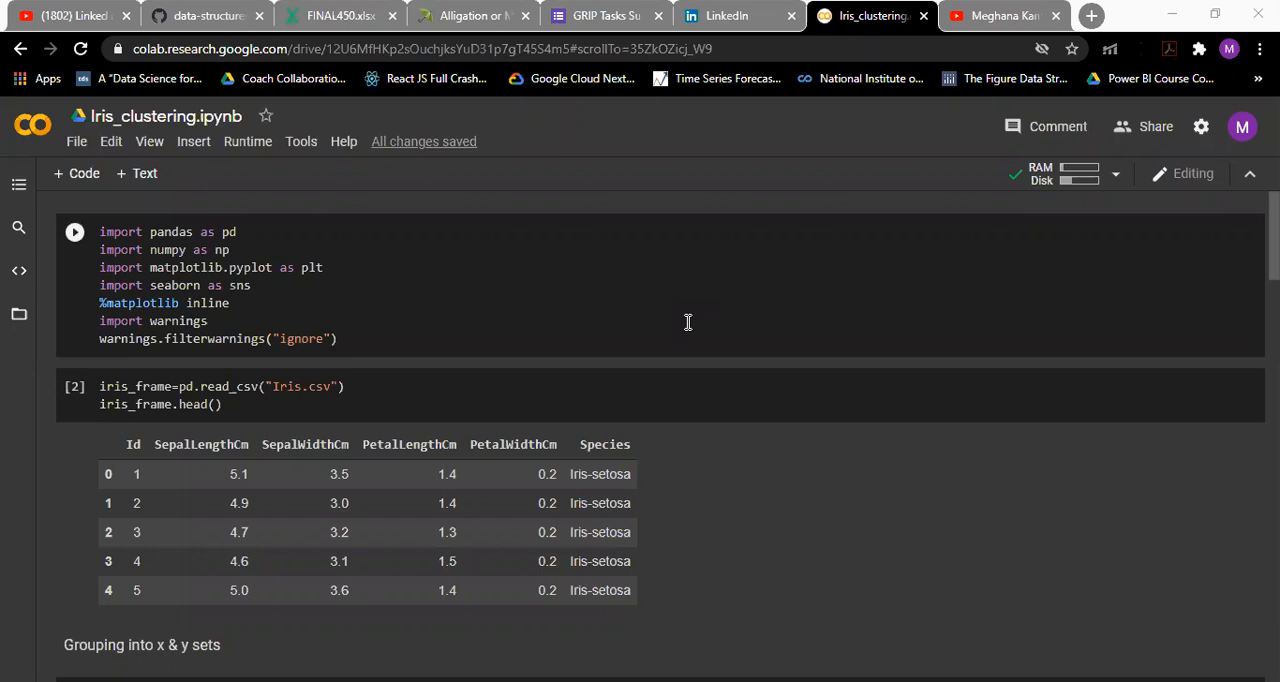
{"action": "mouse_move", "coordinate": [660, 316]}
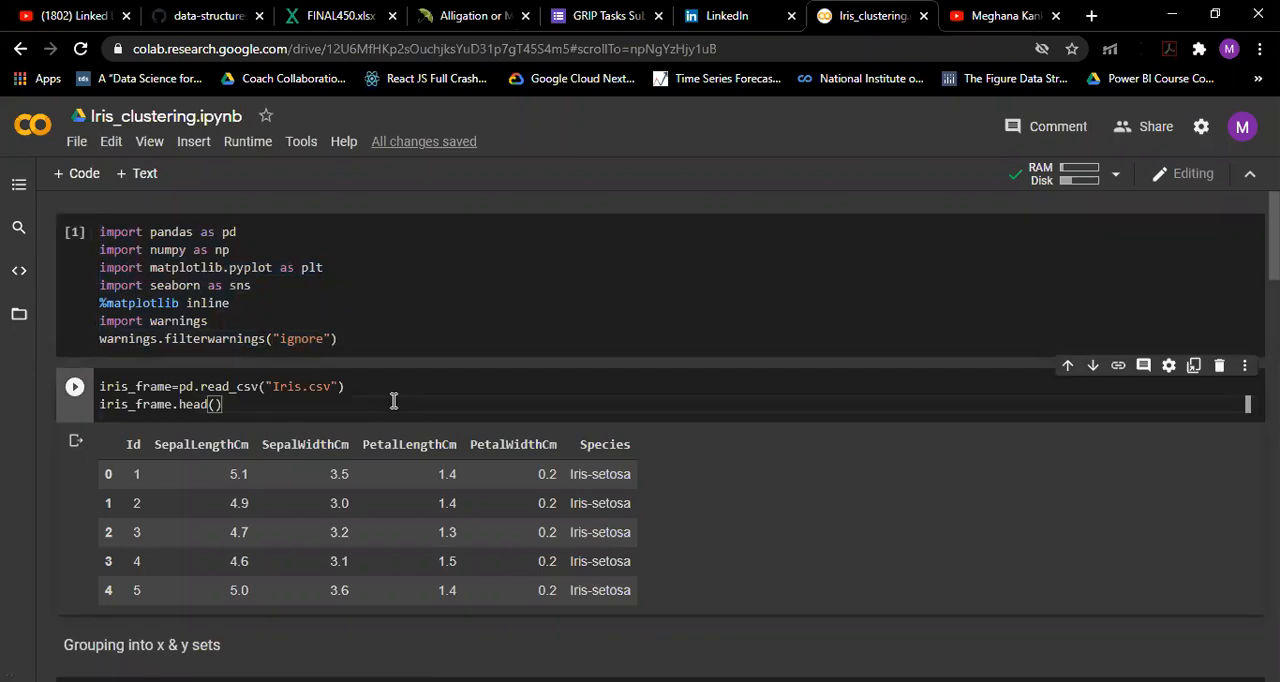
{"action": "scroll", "scroll_direction": "down", "scroll_amount": 3}
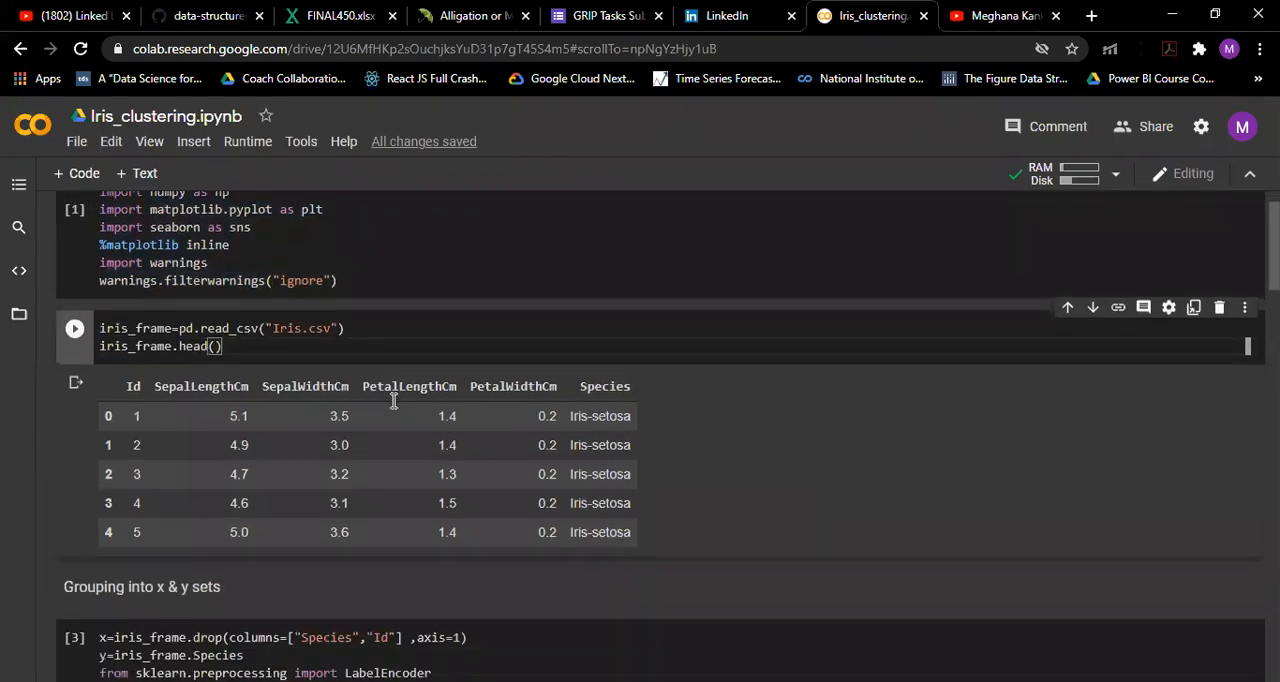
{"action": "scroll", "scroll_direction": "down", "scroll_amount": 3}
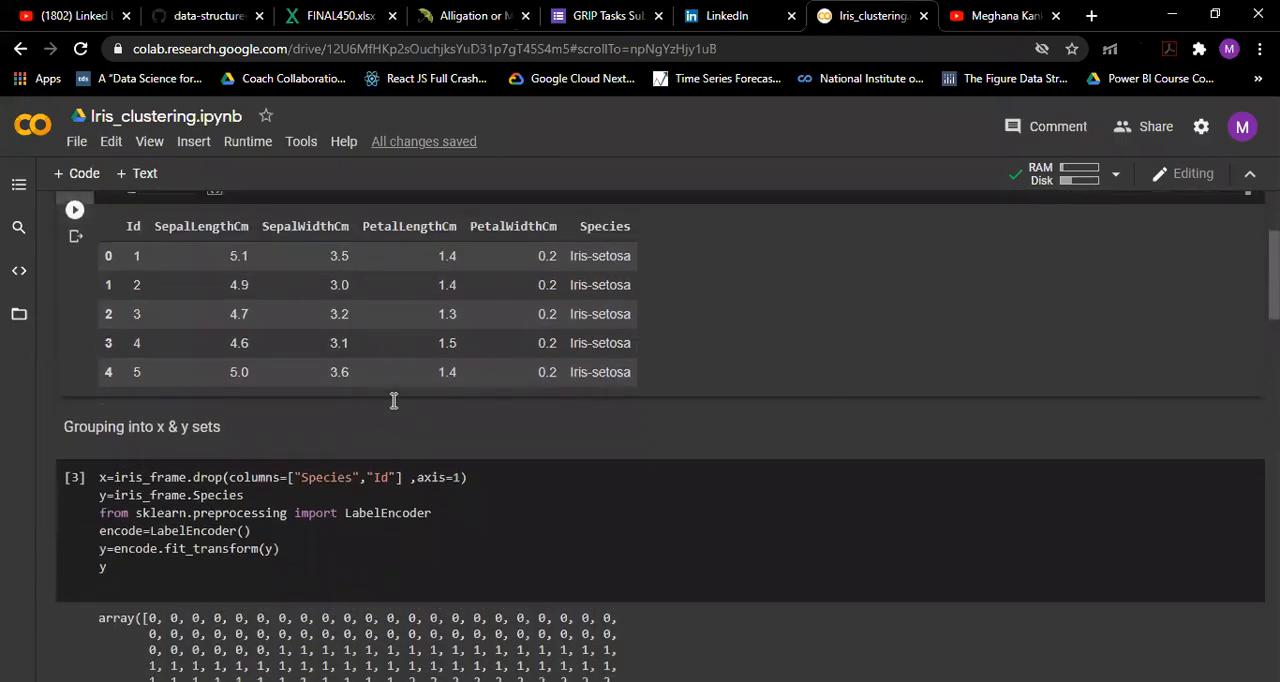
{"action": "scroll", "scroll_direction": "down", "scroll_amount": 3}
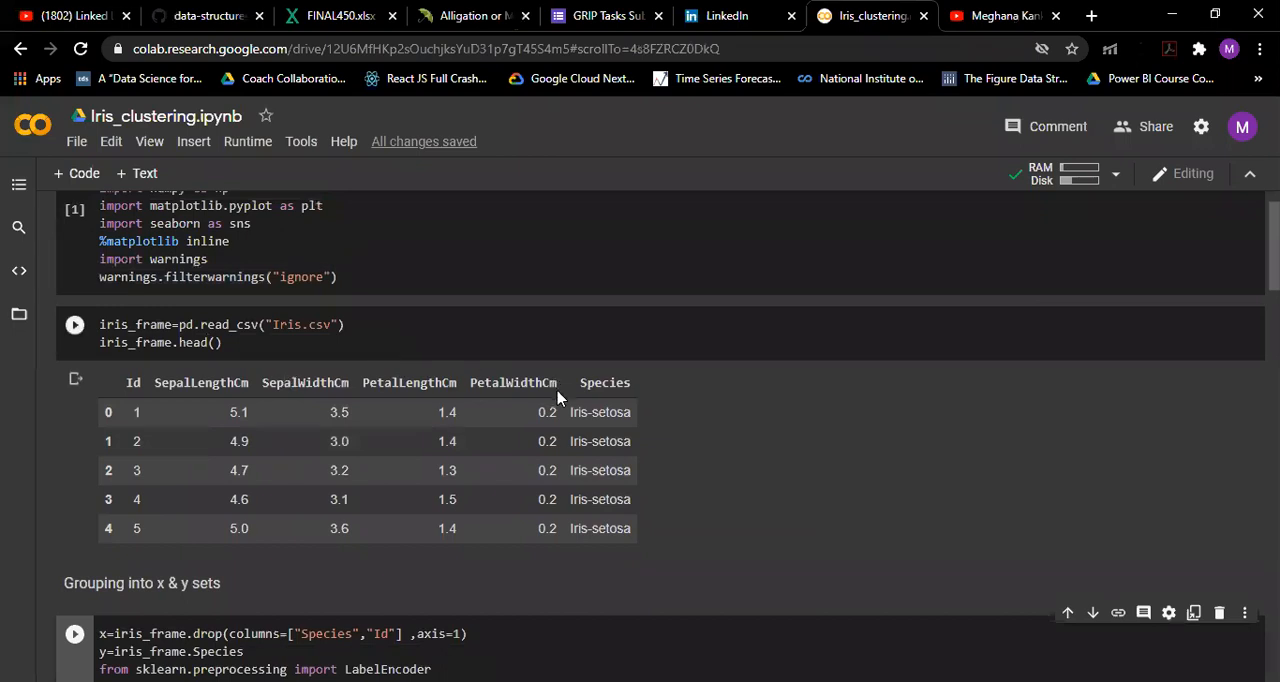
{"action": "mouse_move", "coordinate": [616, 386]}
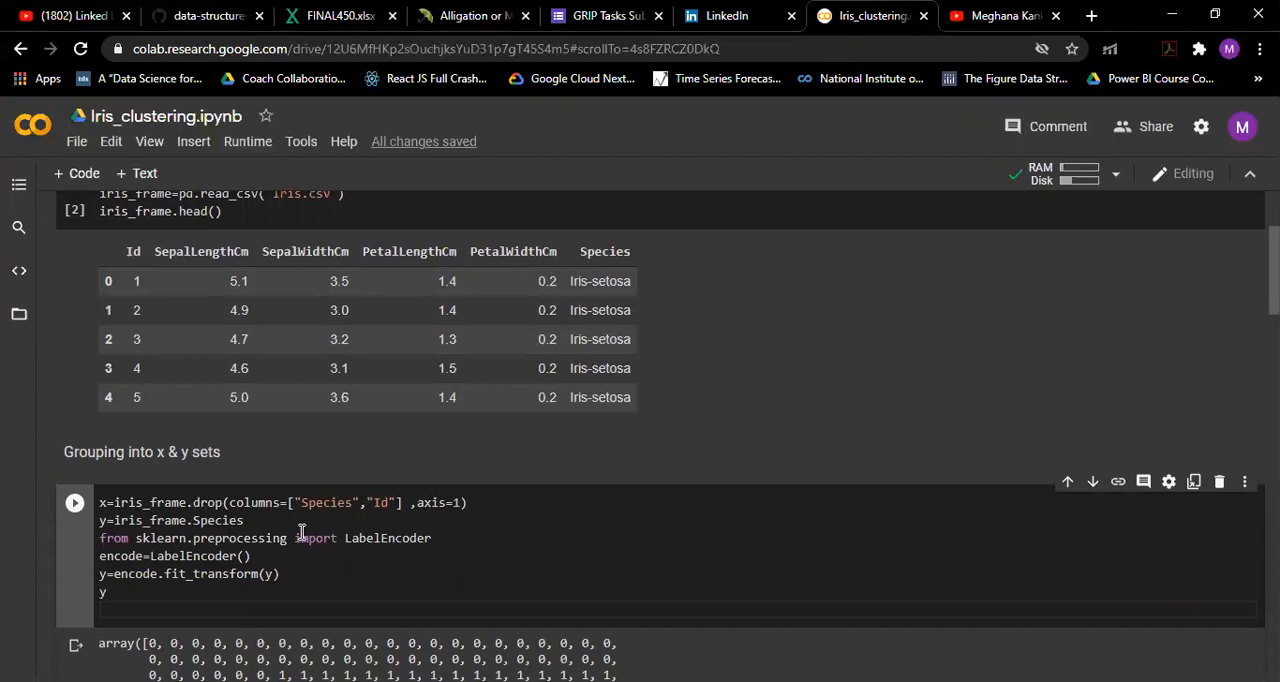
{"action": "scroll", "scroll_direction": "down", "scroll_amount": 3}
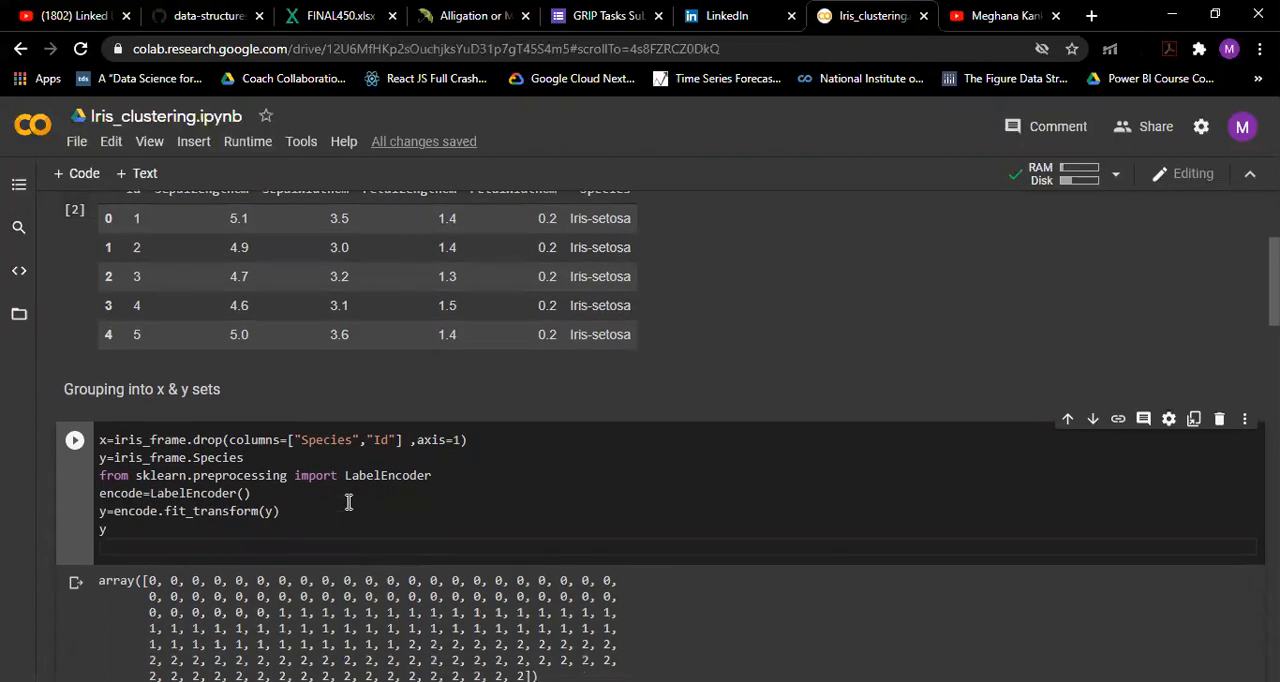
{"action": "mouse_move", "coordinate": [340, 504]}
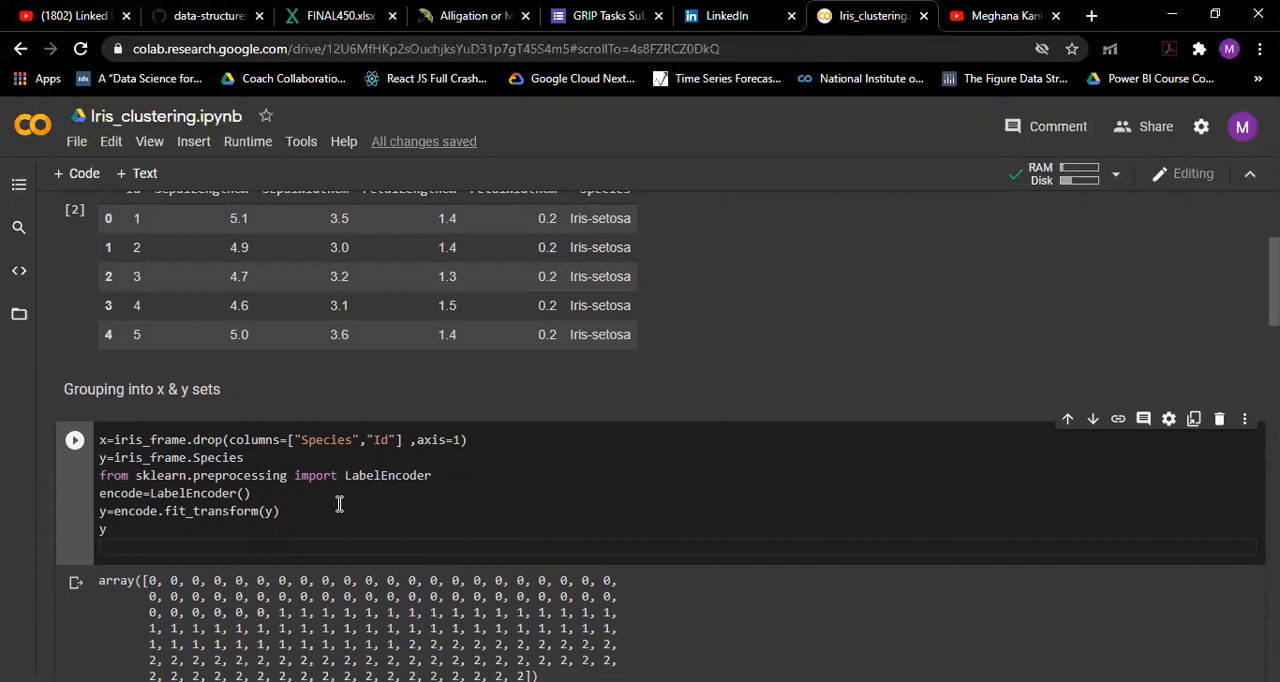
{"action": "scroll", "scroll_direction": "down", "scroll_amount": 3}
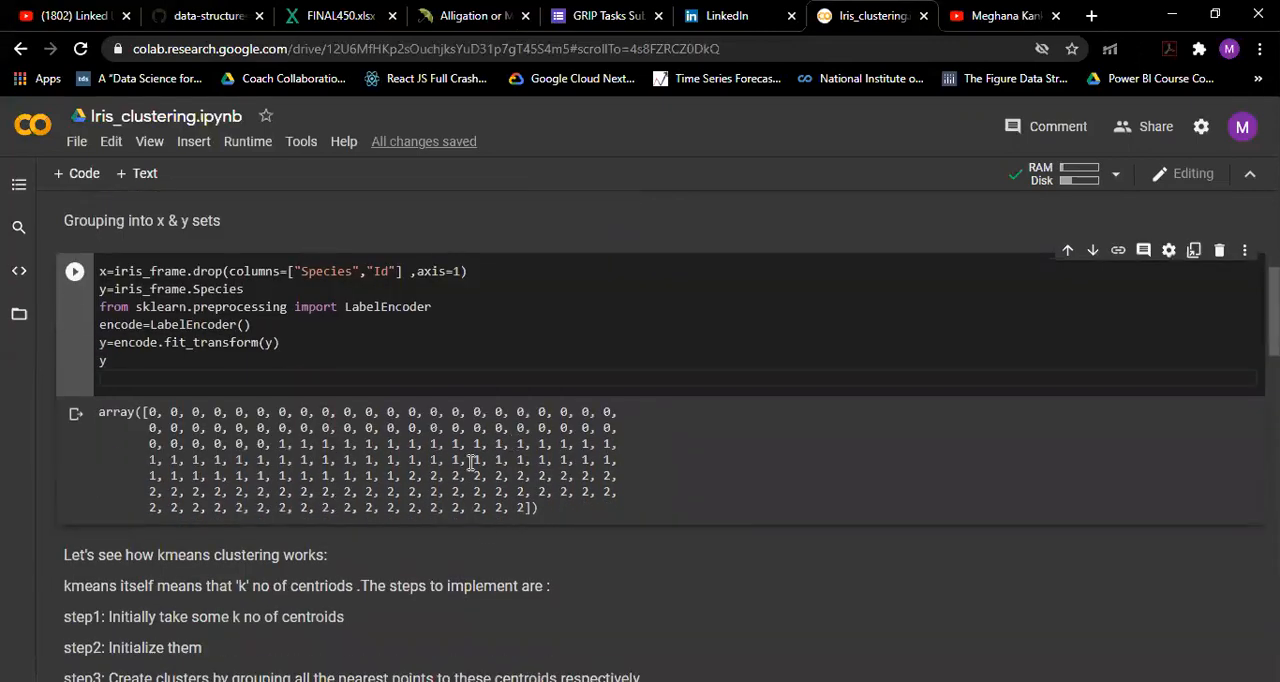
{"action": "scroll", "scroll_direction": "down", "scroll_amount": 3}
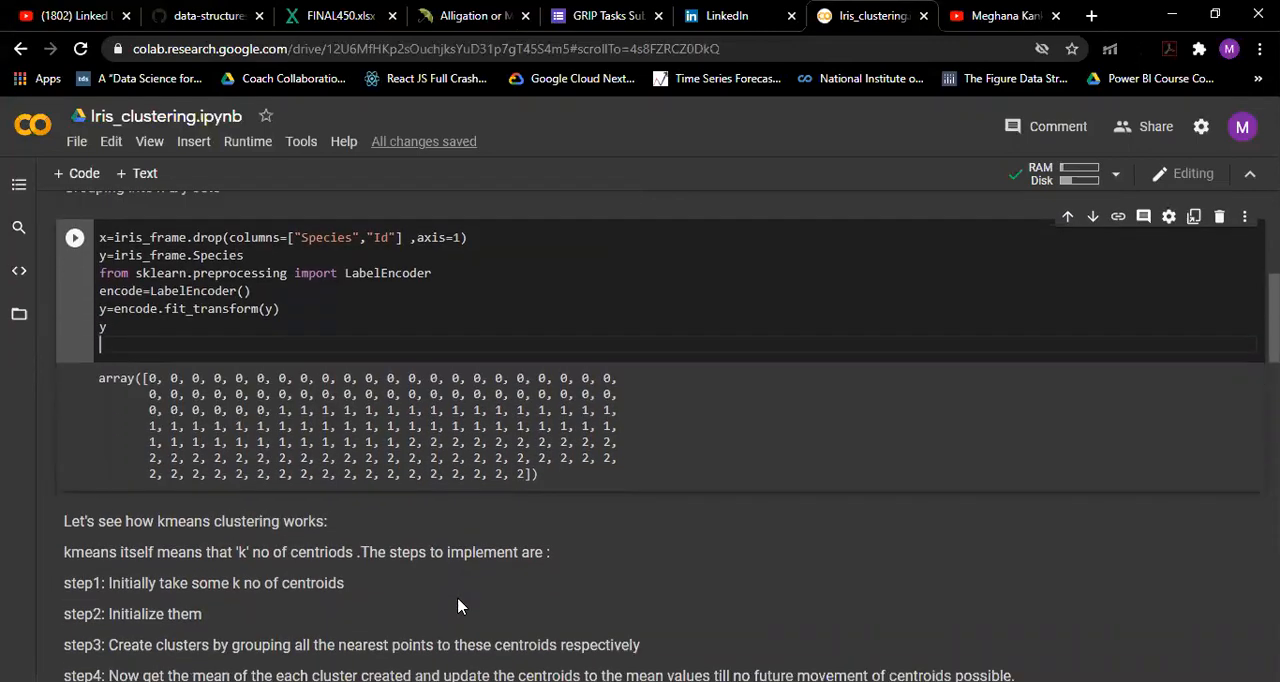
{"action": "scroll", "scroll_direction": "down", "scroll_amount": 3}
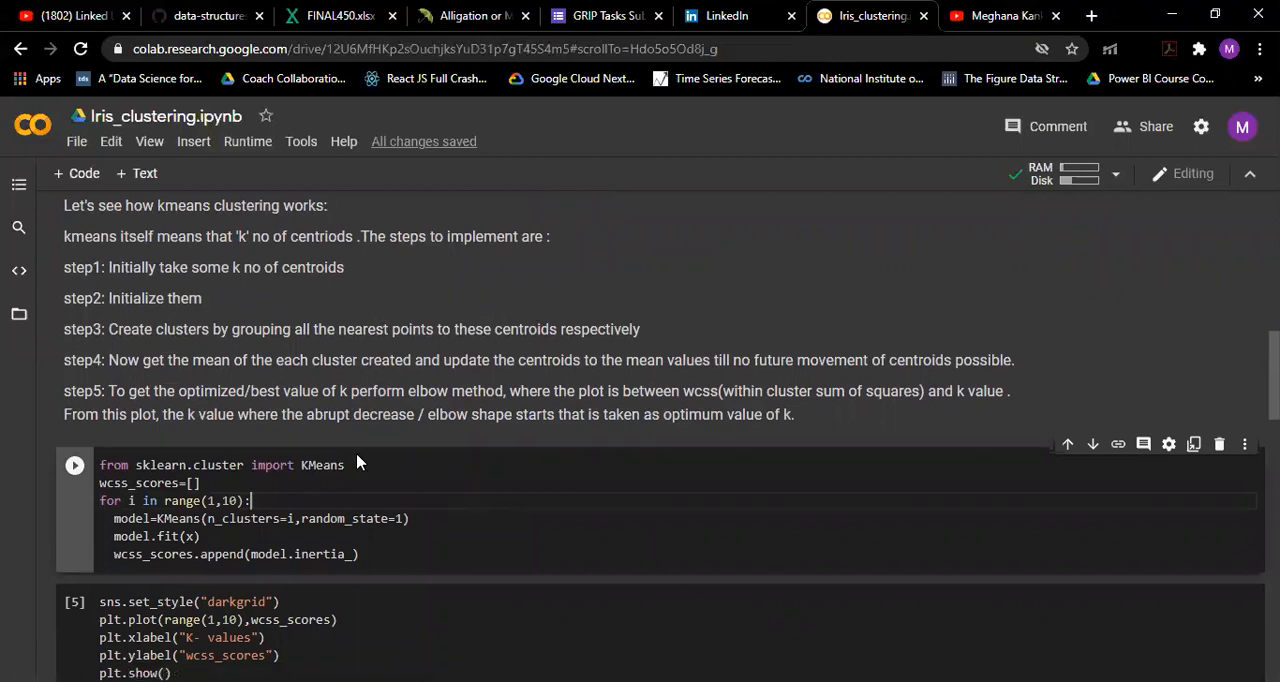
{"action": "mouse_move", "coordinate": [314, 470]}
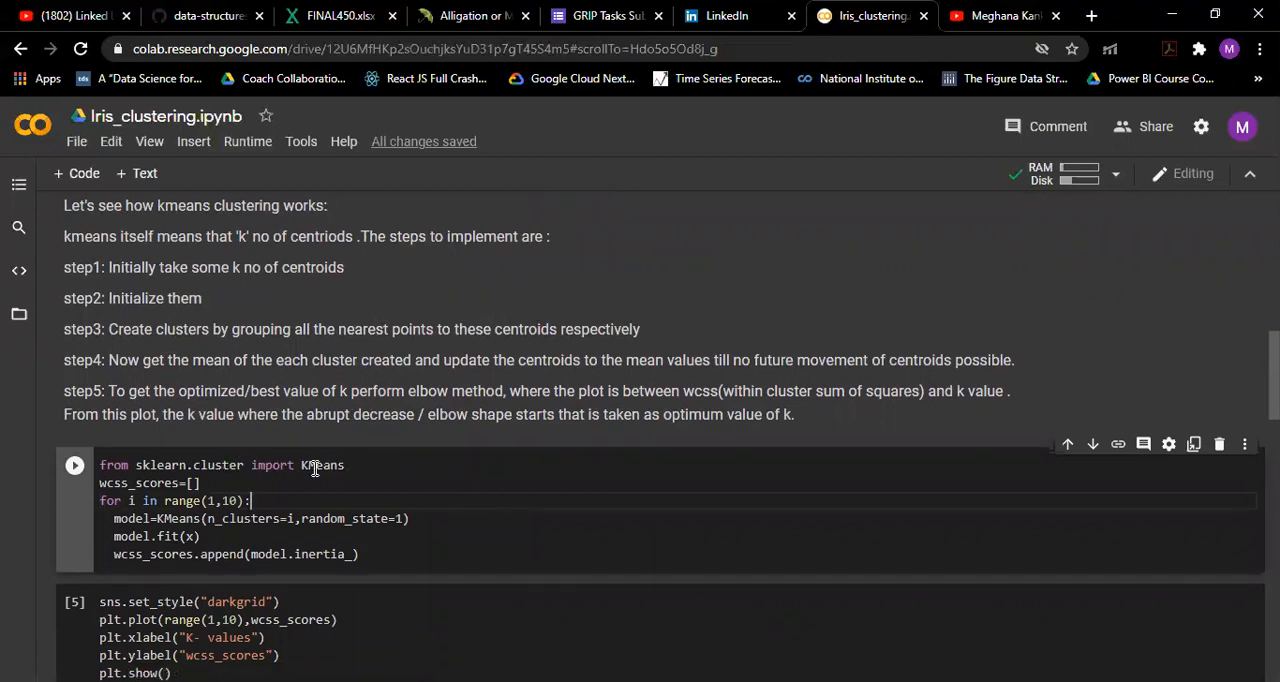
{"action": "mouse_move", "coordinate": [508, 520]}
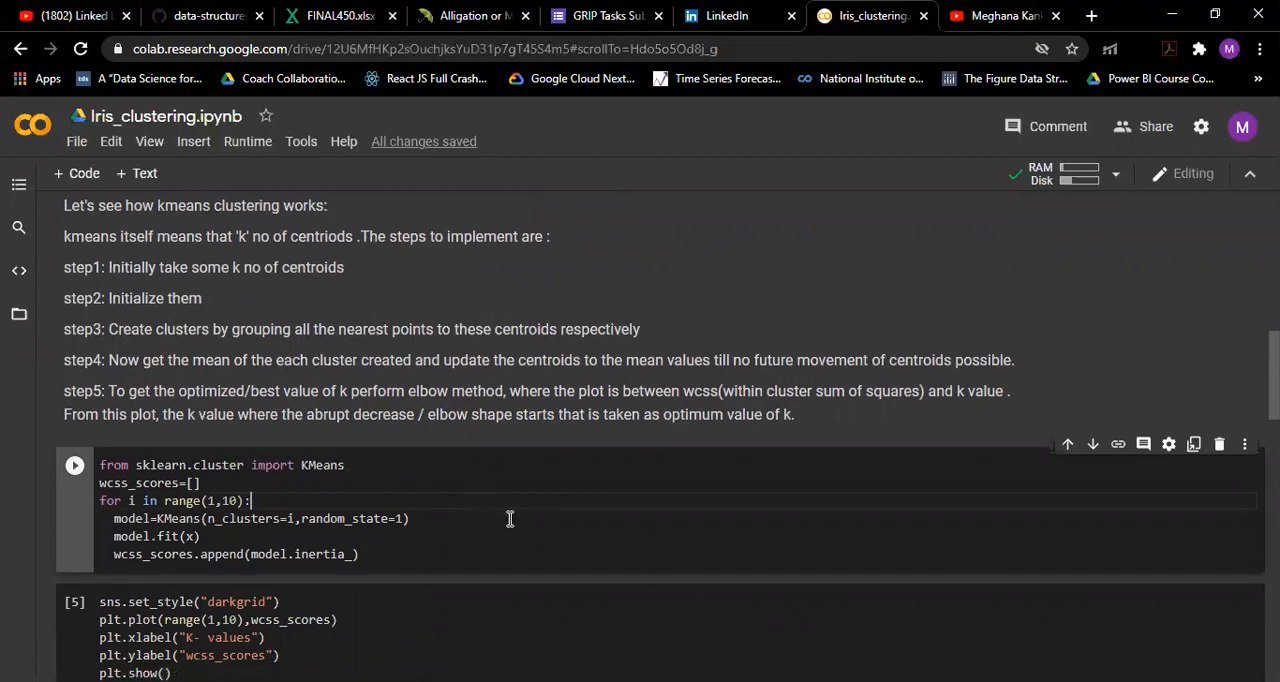
{"action": "scroll", "scroll_direction": "down", "scroll_amount": 3}
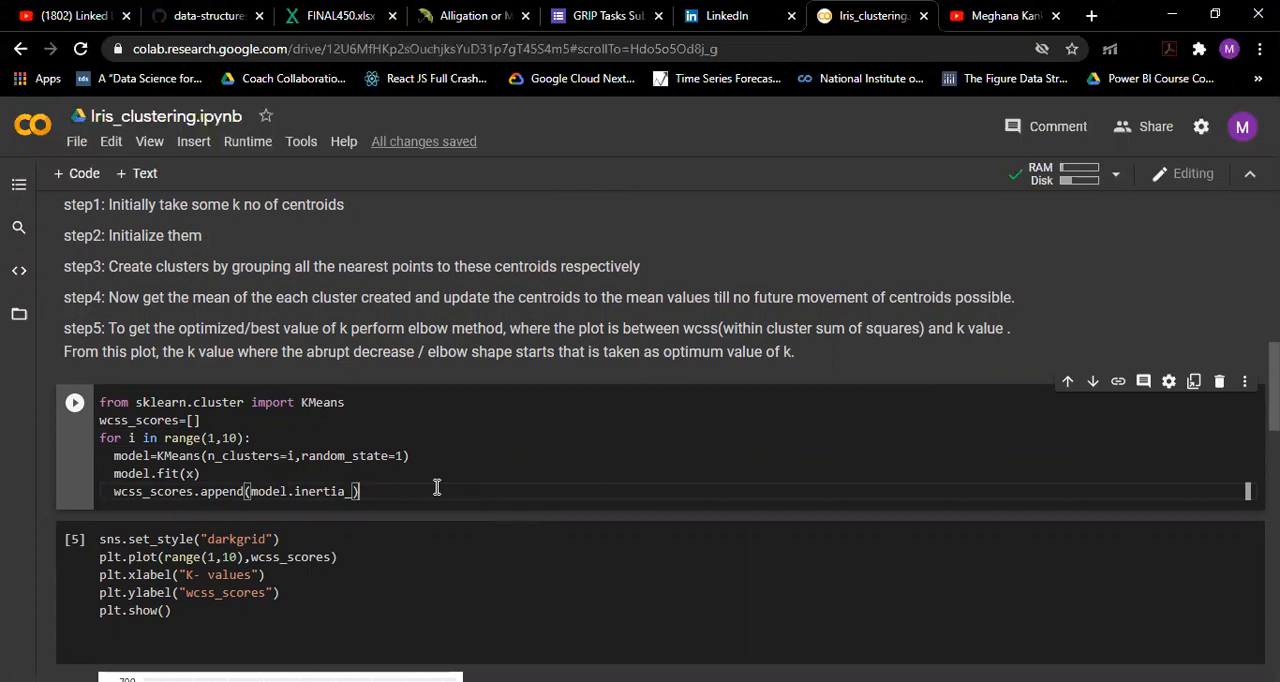
{"action": "mouse_move", "coordinate": [278, 474]}
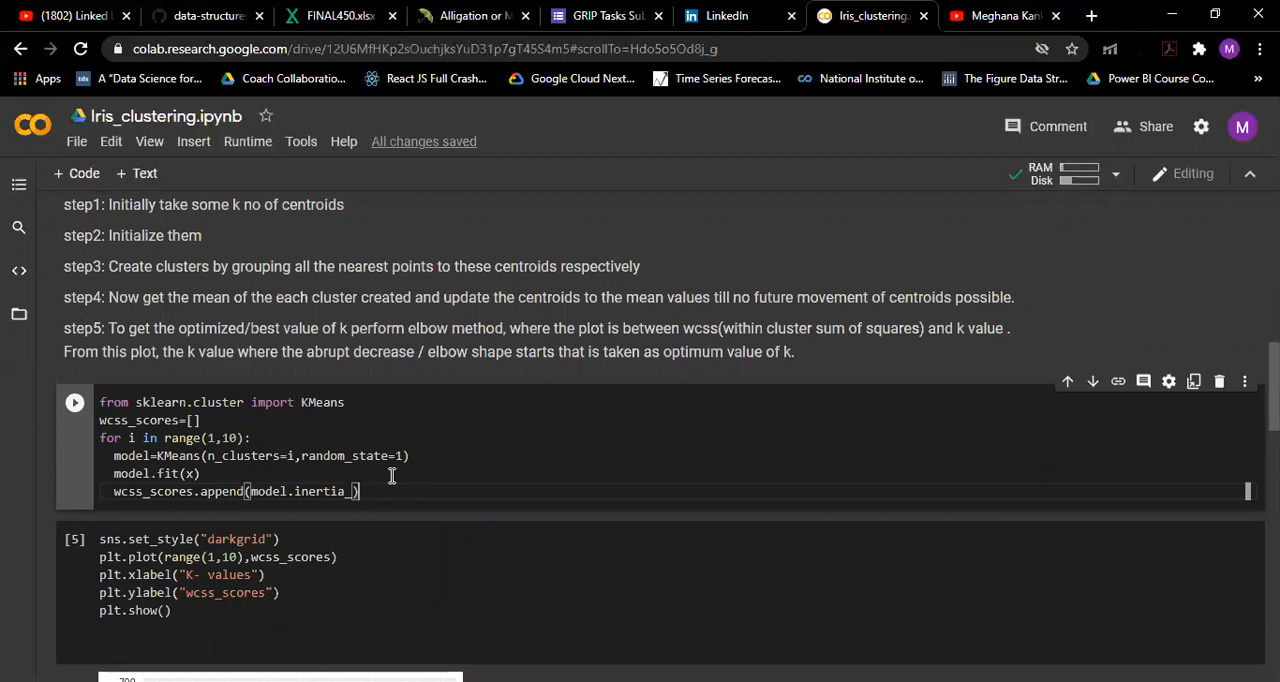
{"action": "mouse_move", "coordinate": [428, 444]}
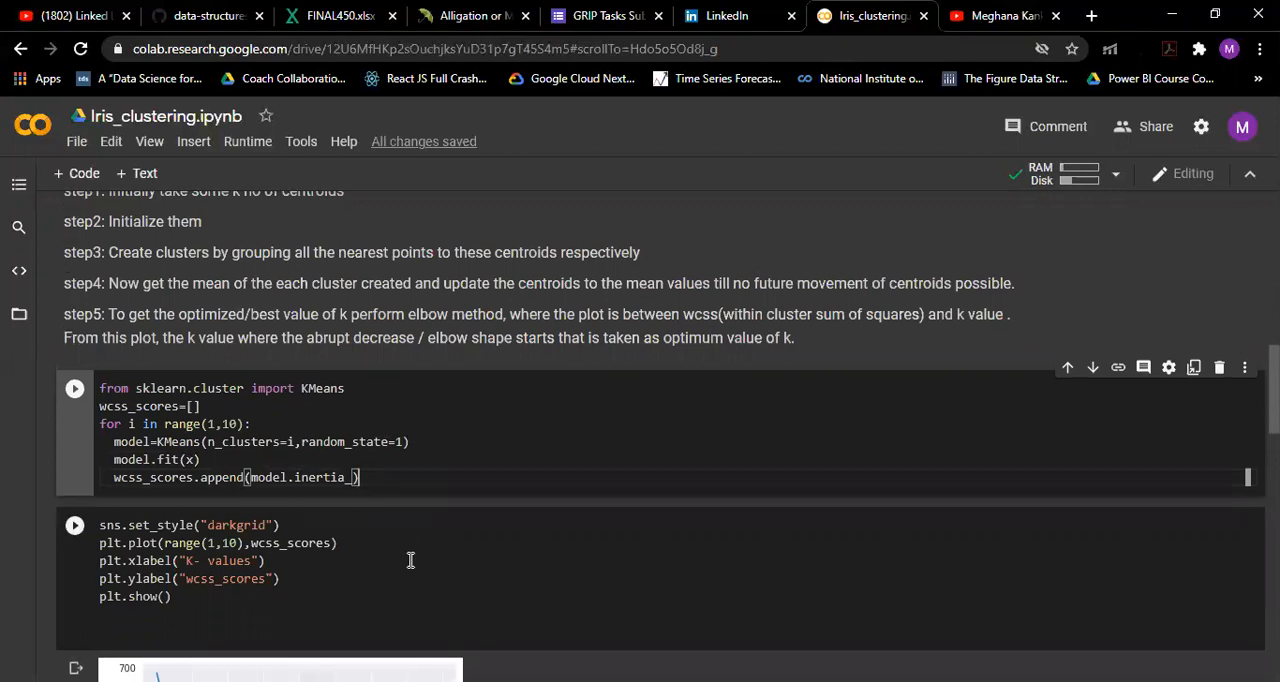
{"action": "scroll", "scroll_direction": "down", "scroll_amount": 3}
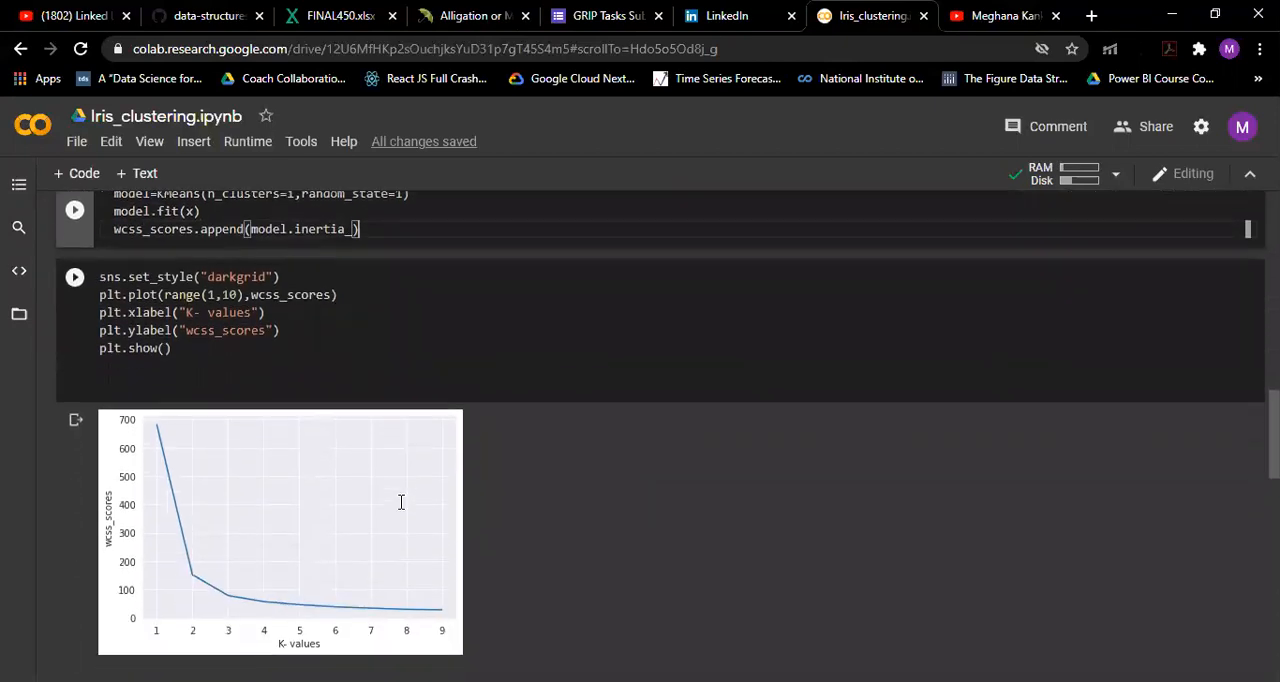
{"action": "scroll", "scroll_direction": "down", "scroll_amount": 3}
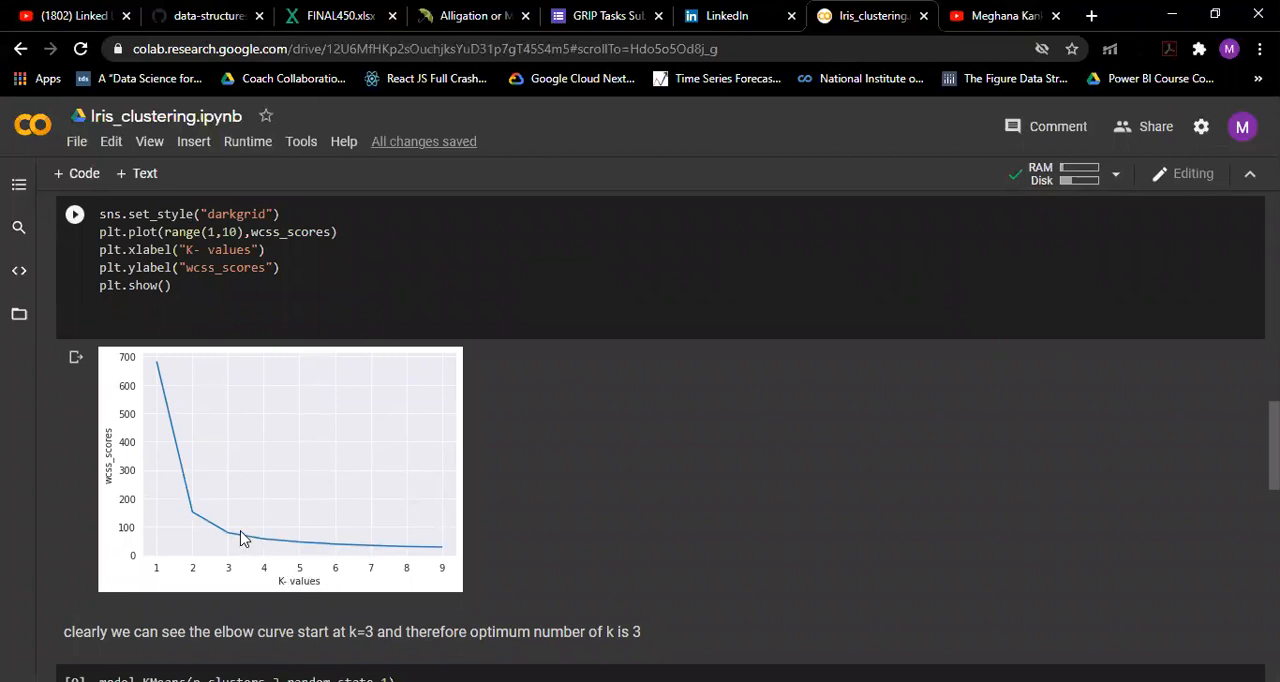
{"action": "mouse_move", "coordinate": [168, 480]}
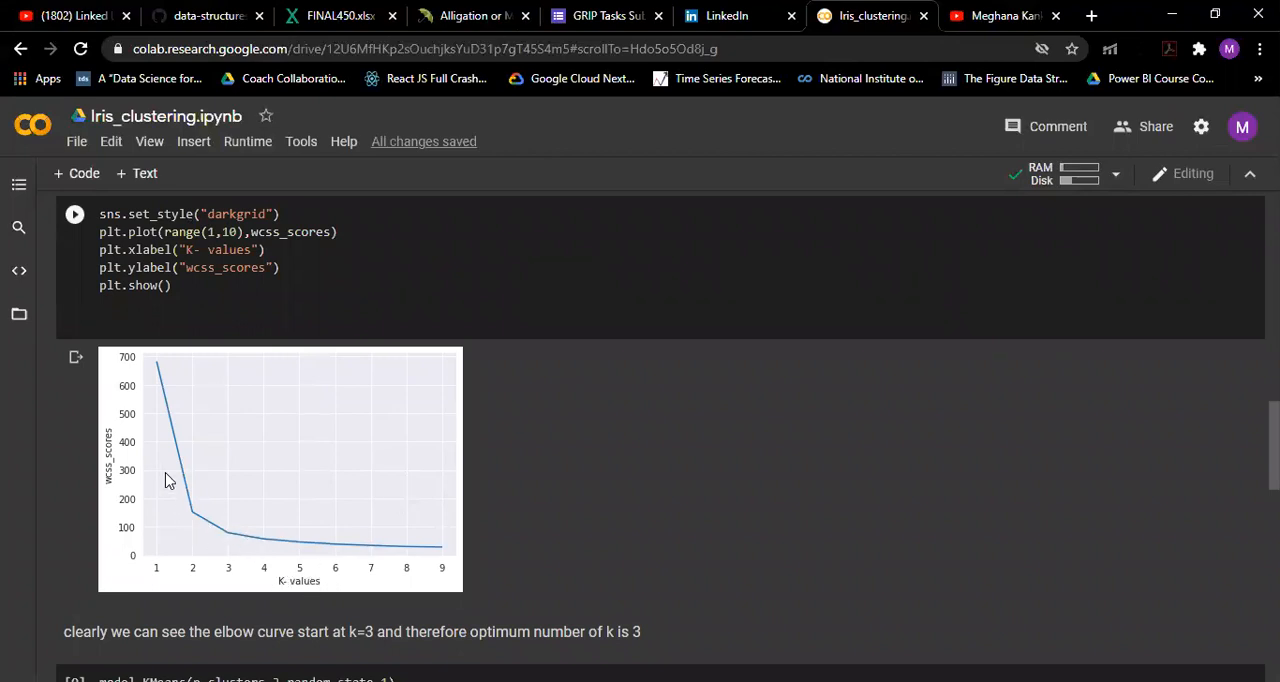
{"action": "mouse_move", "coordinate": [258, 544]}
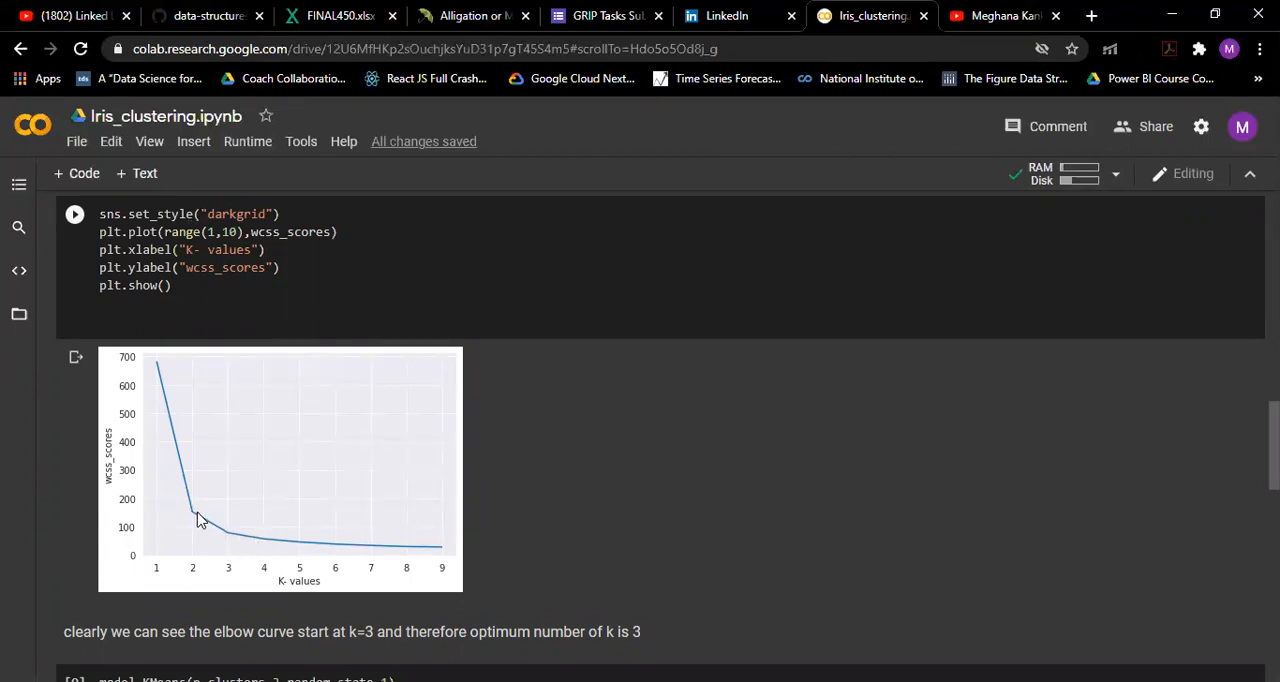
{"action": "mouse_move", "coordinate": [230, 536]}
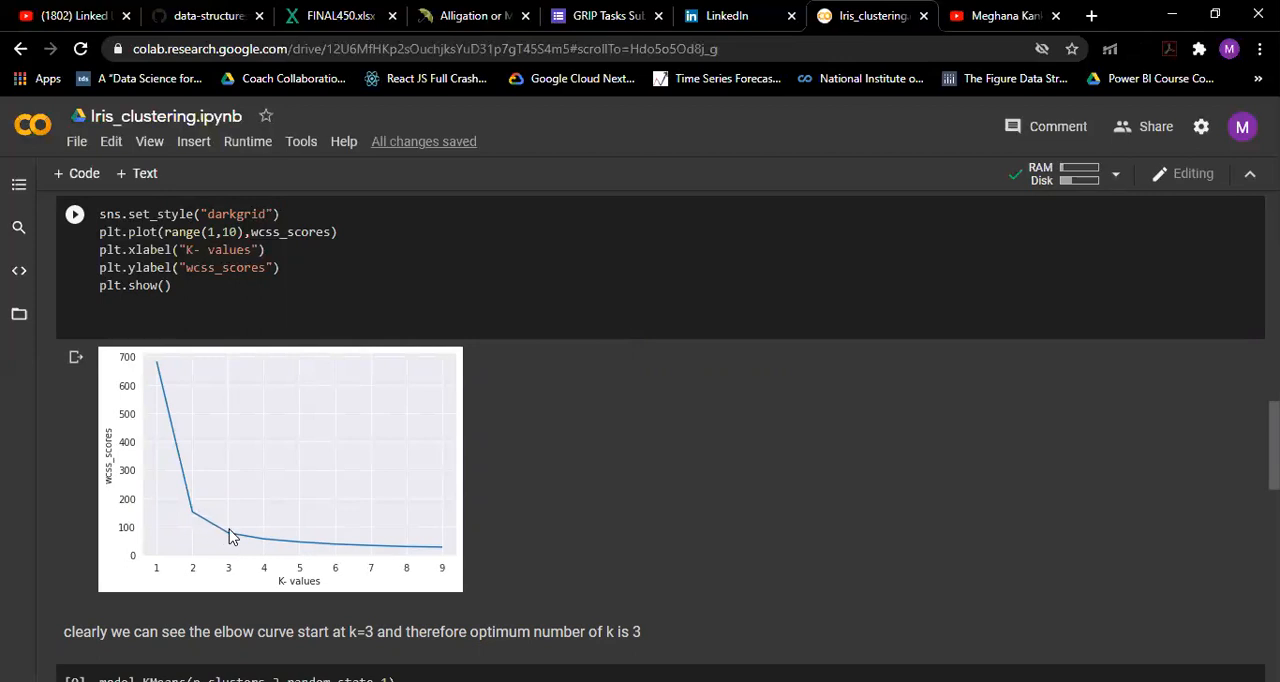
{"action": "mouse_move", "coordinate": [312, 538]}
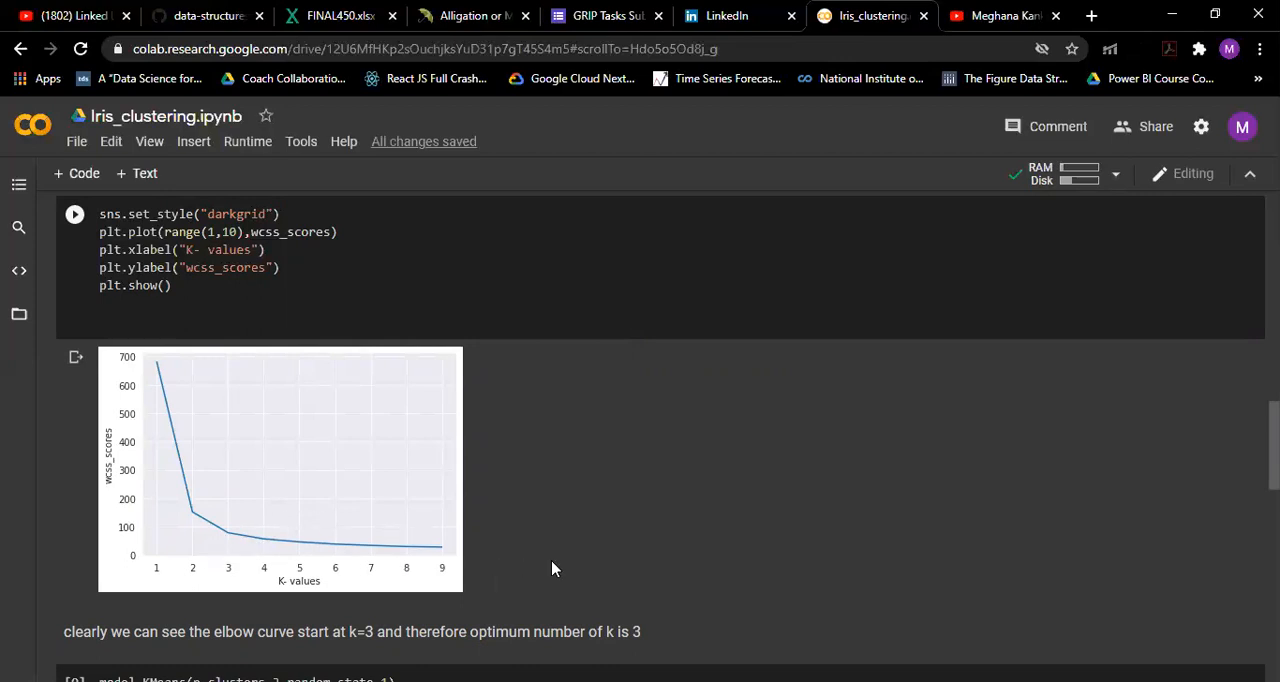
{"action": "scroll", "scroll_direction": "down", "scroll_amount": 3}
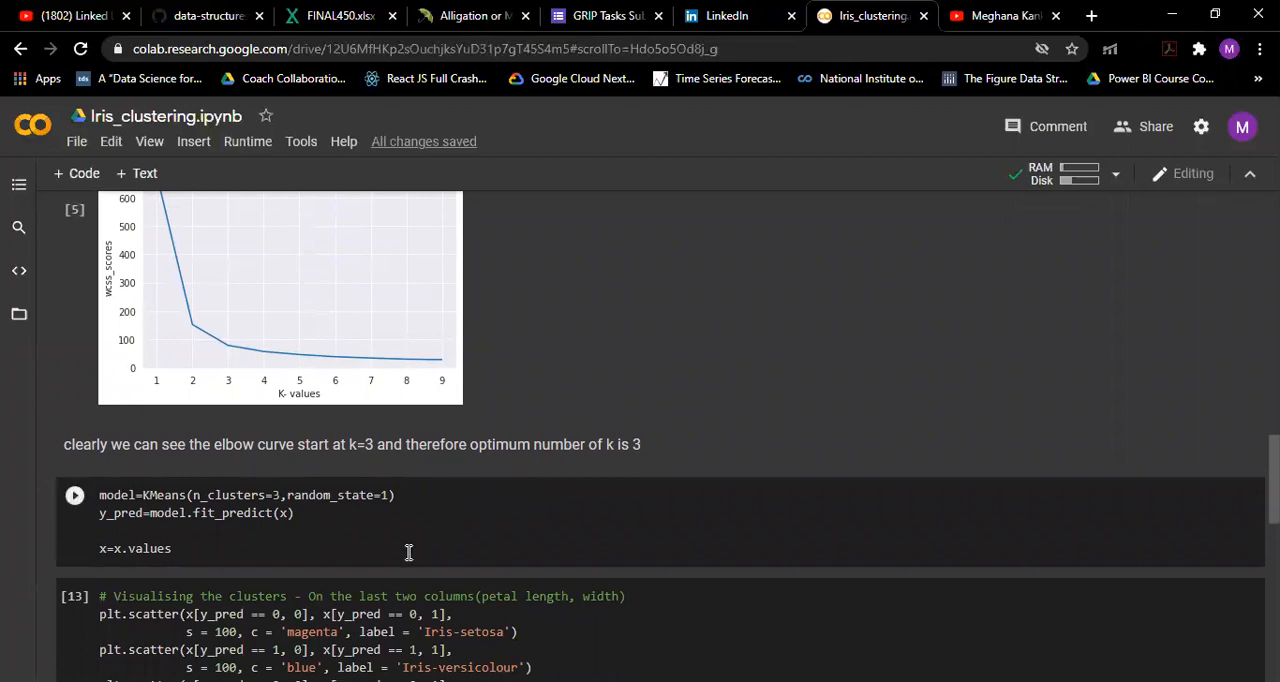
{"action": "left_click", "coordinate": [172, 548]}
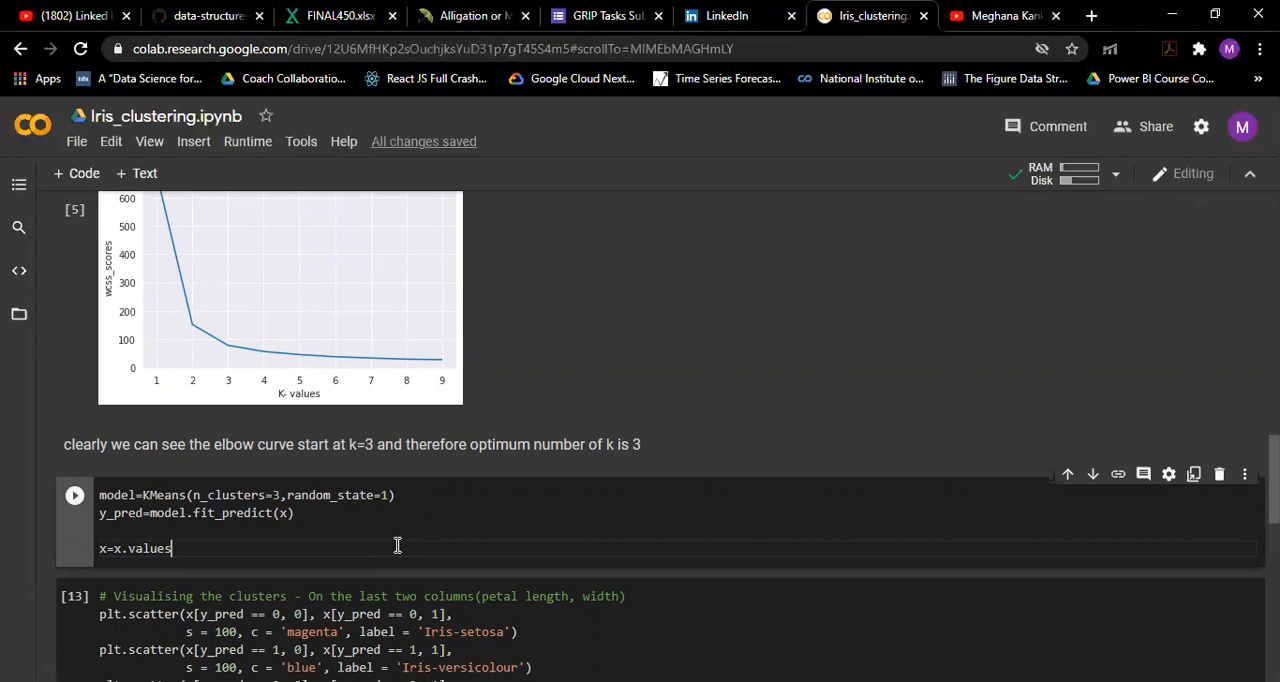
{"action": "mouse_move", "coordinate": [312, 516]}
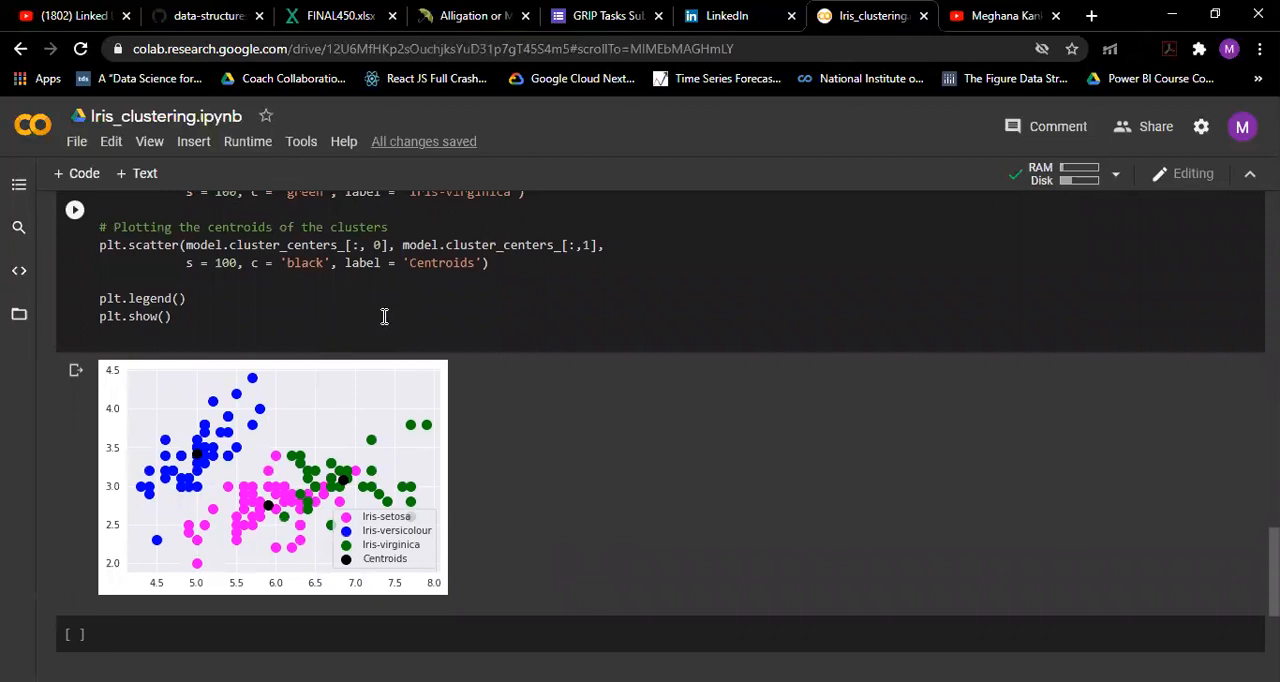
{"action": "mouse_move", "coordinate": [258, 424]}
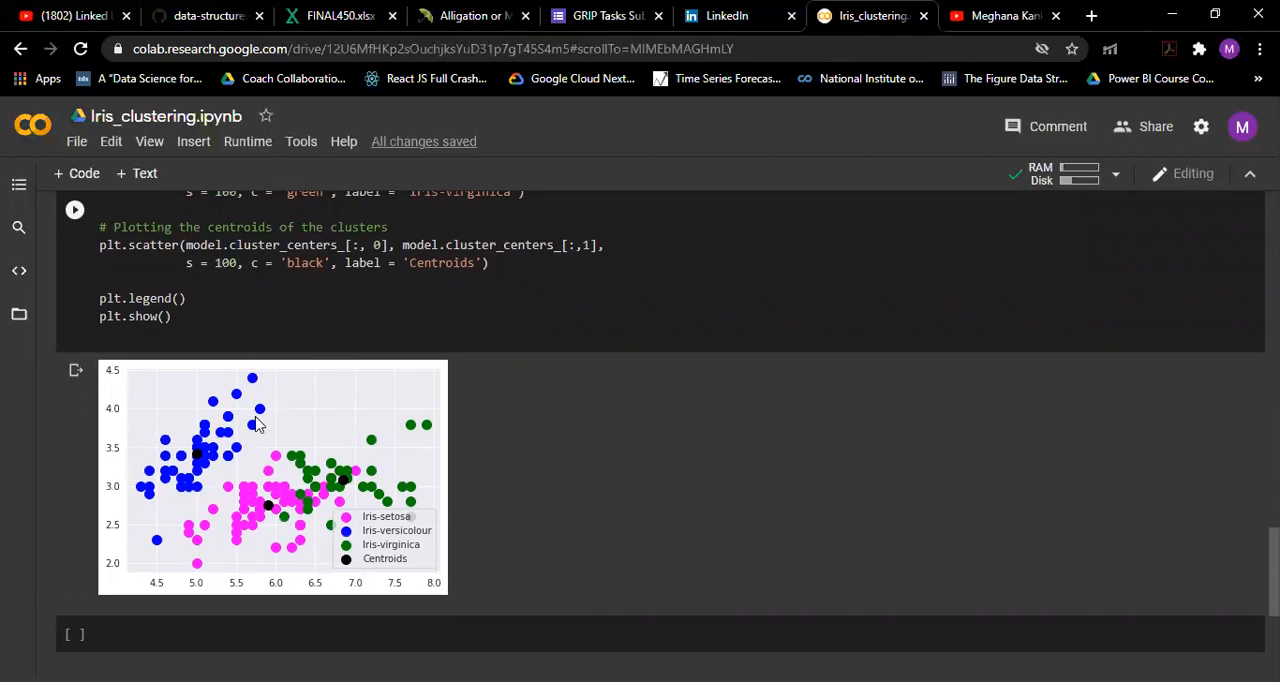
{"action": "mouse_move", "coordinate": [272, 512]}
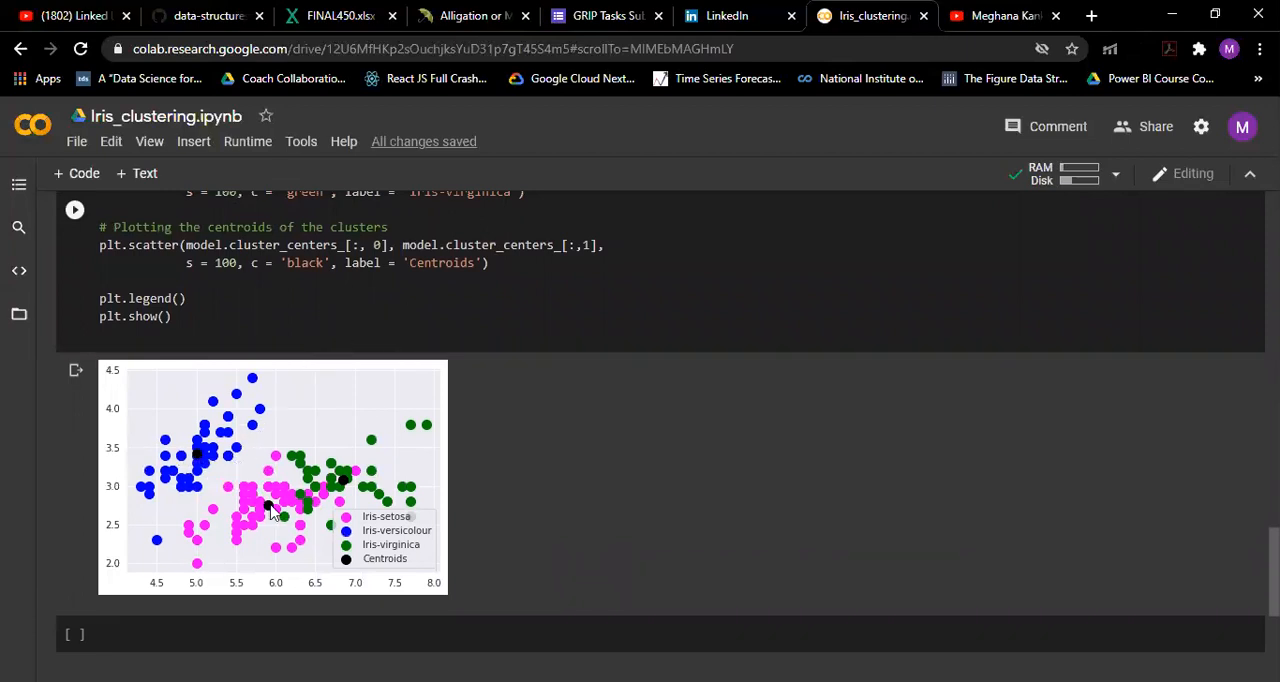
{"action": "mouse_move", "coordinate": [404, 472]}
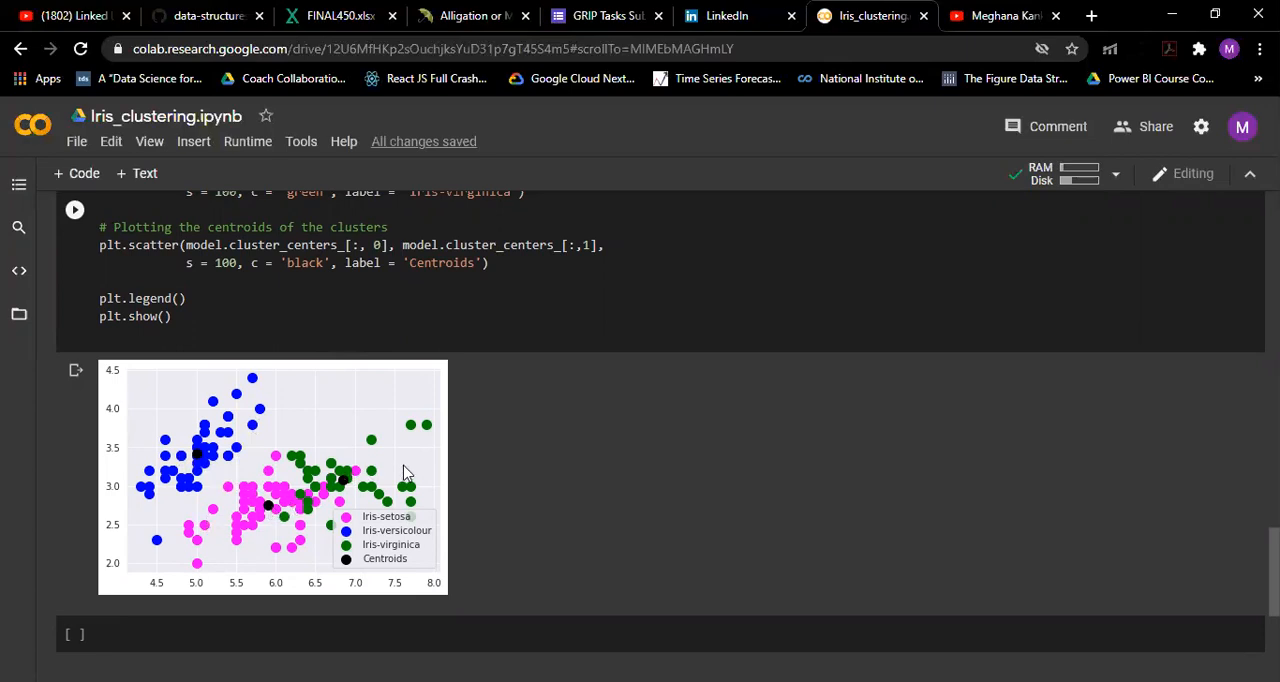
{"action": "mouse_move", "coordinate": [184, 488]}
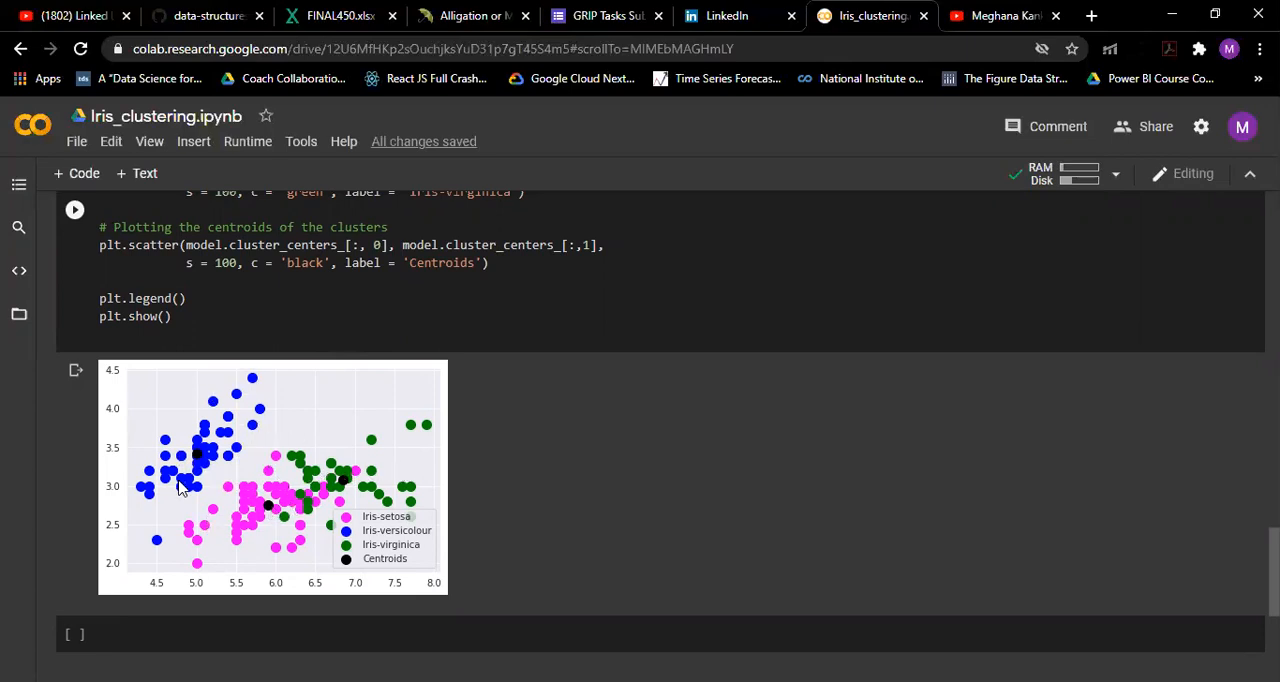
{"action": "mouse_move", "coordinate": [232, 444]}
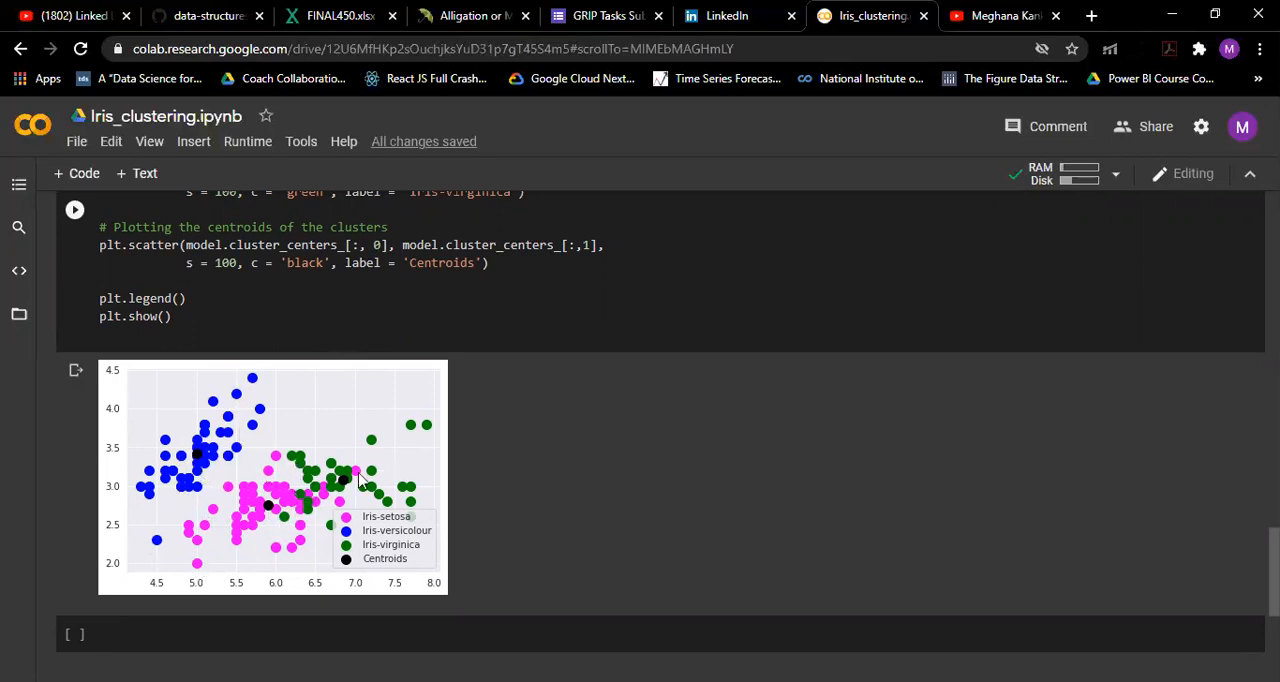
{"action": "mouse_move", "coordinate": [288, 492]}
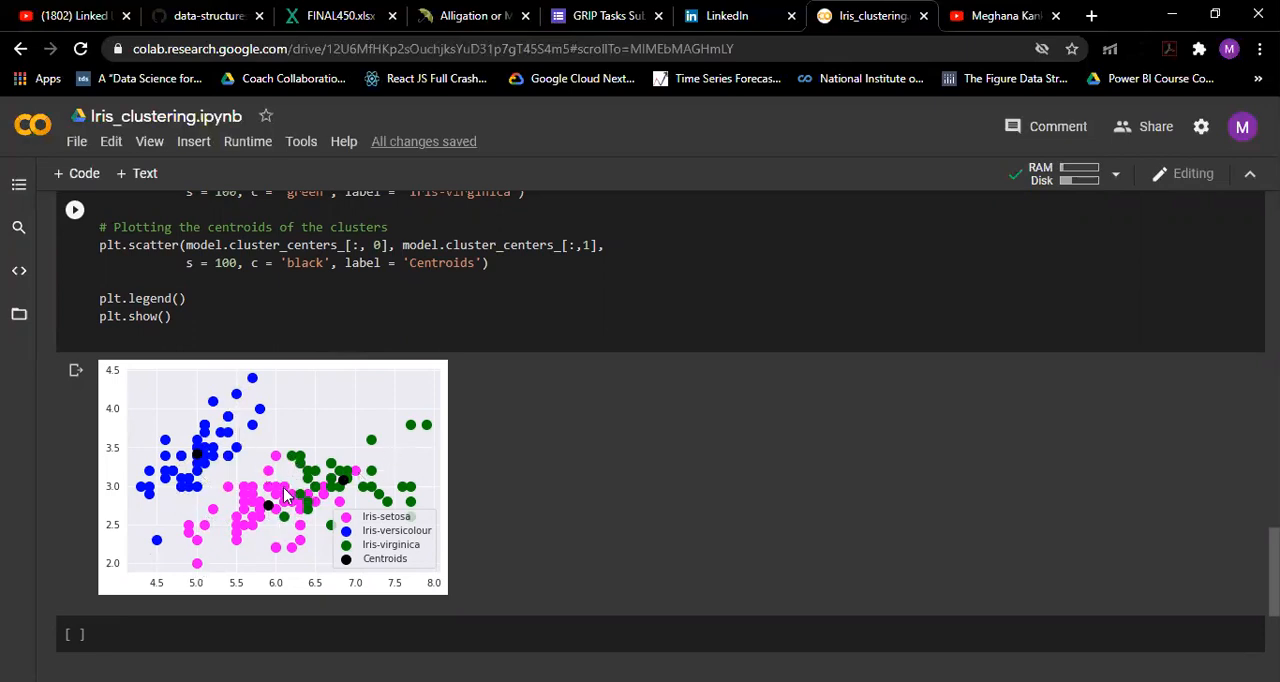
{"action": "mouse_move", "coordinate": [284, 500]}
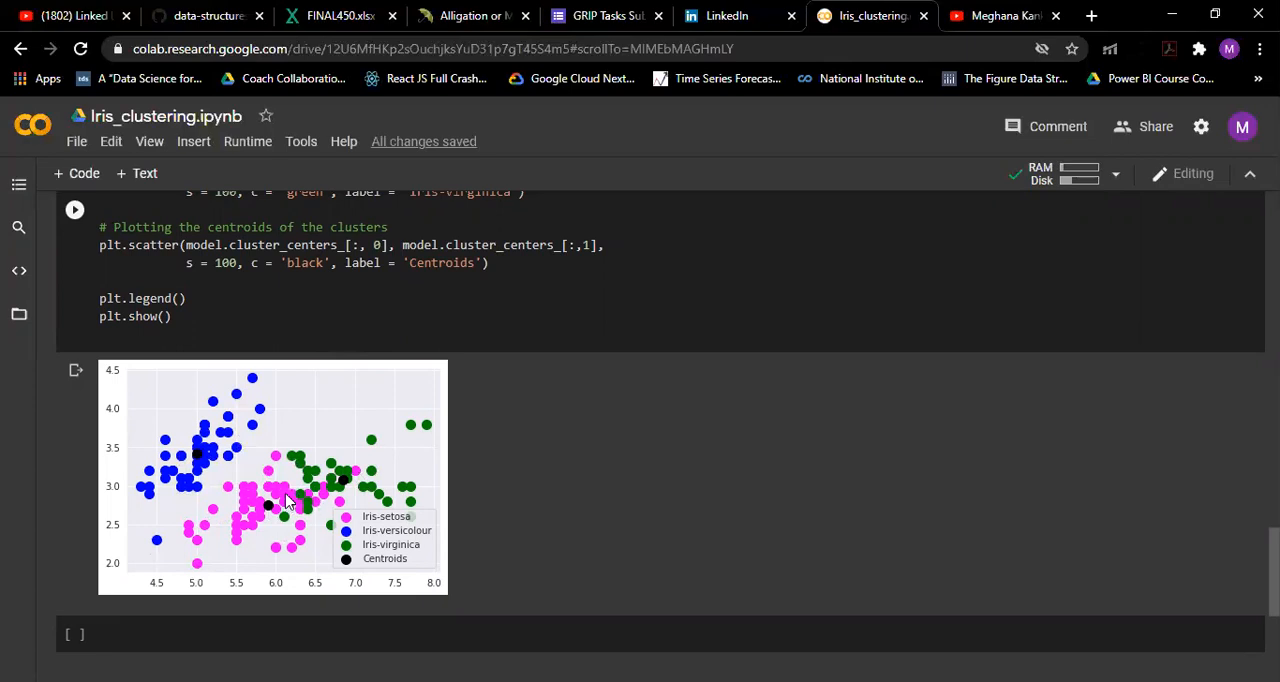
{"action": "mouse_move", "coordinate": [238, 450]}
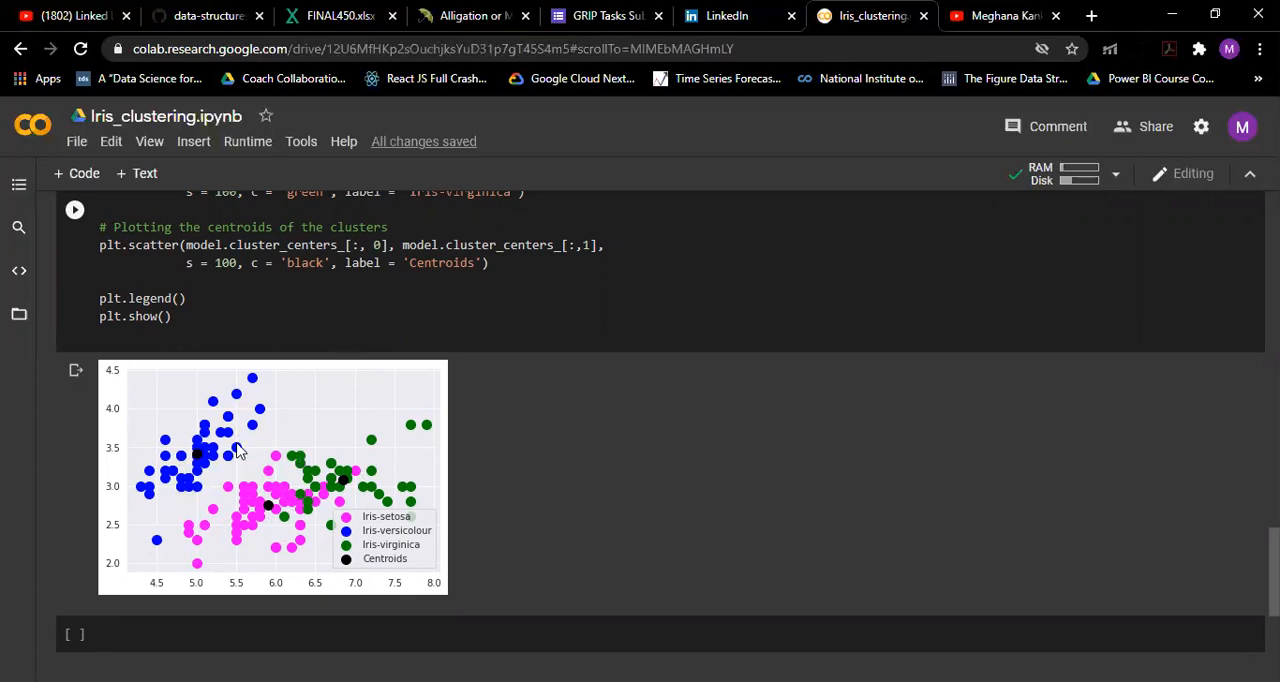
{"action": "mouse_move", "coordinate": [246, 488]}
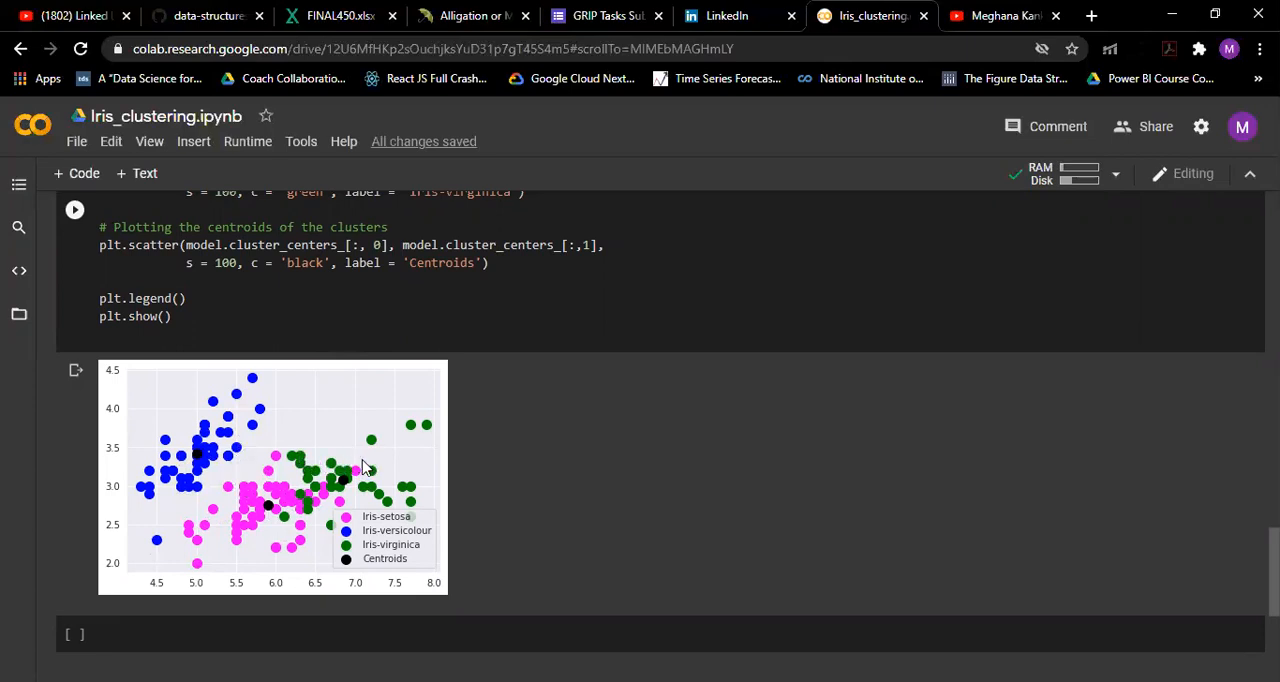
{"action": "mouse_move", "coordinate": [512, 312]}
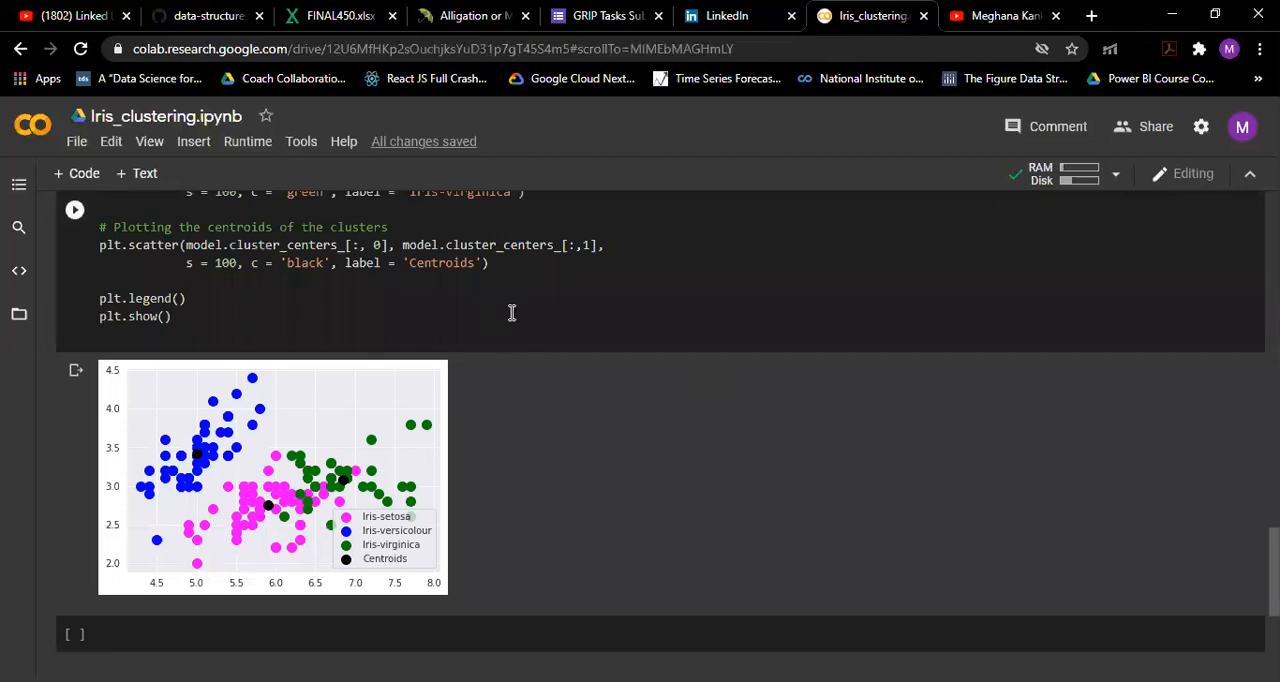
{"action": "scroll", "scroll_direction": "down", "scroll_amount": 3}
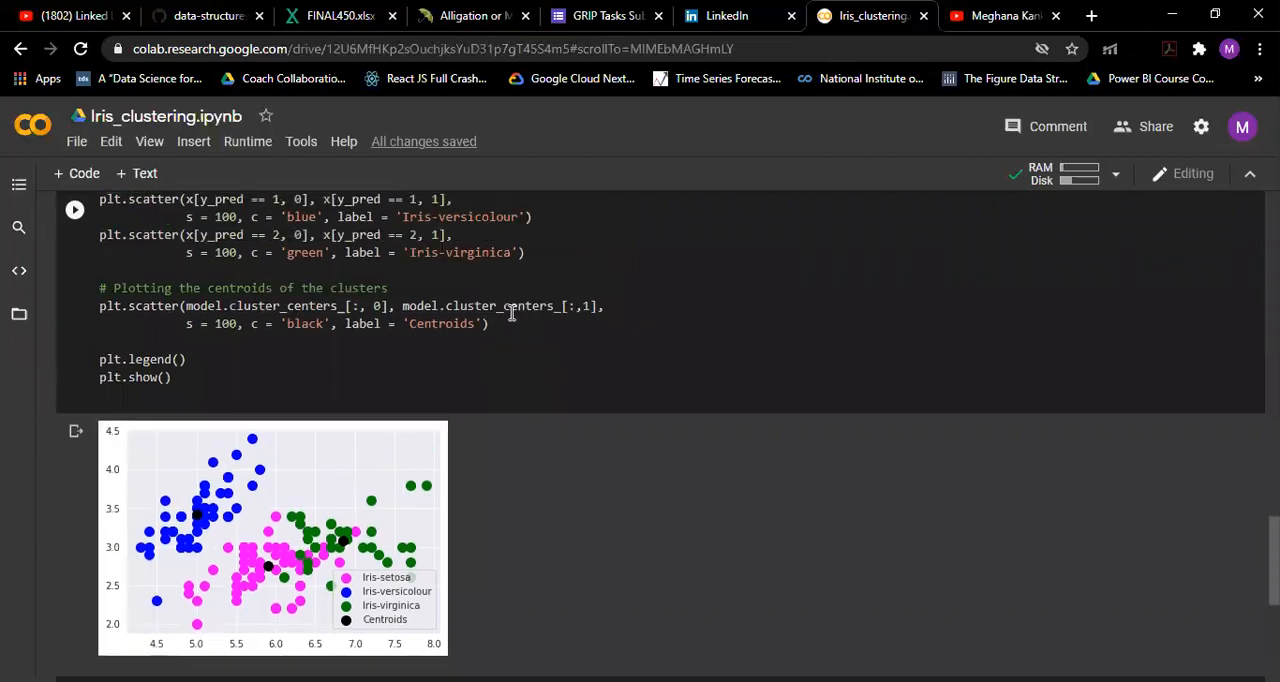
{"action": "scroll", "scroll_direction": "down", "scroll_amount": 3}
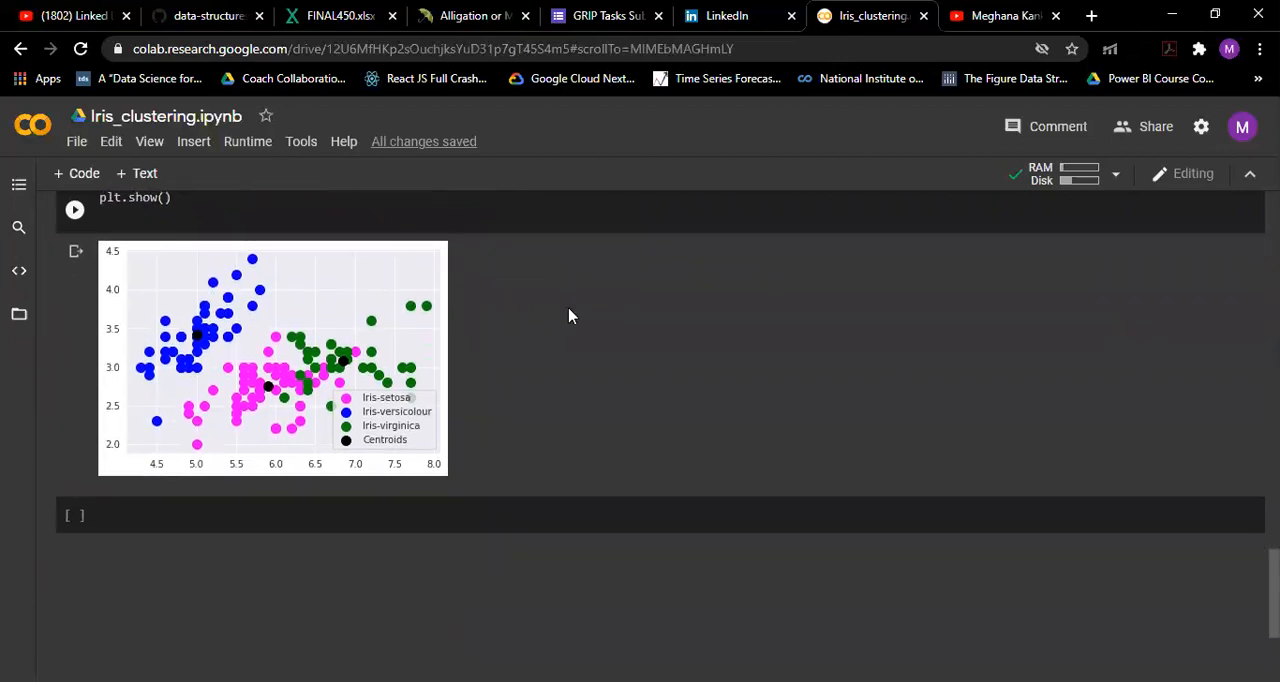
{"action": "mouse_move", "coordinate": [670, 220]}
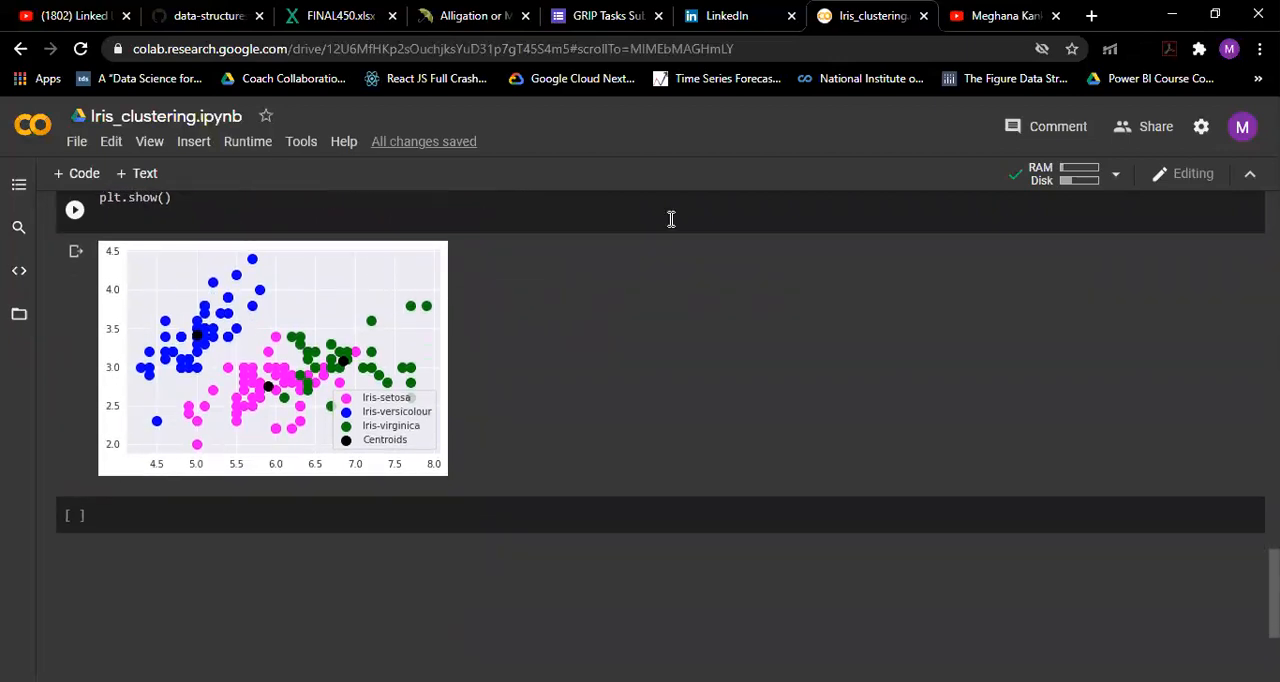